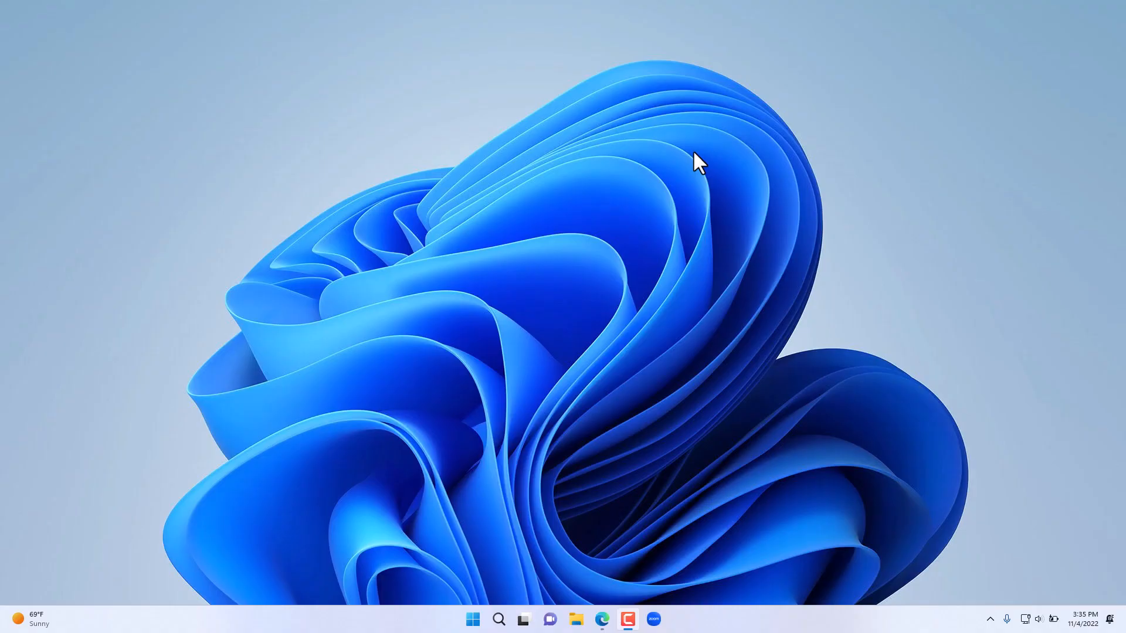
{"action": "mouse_move", "coordinate": [680, 318]}
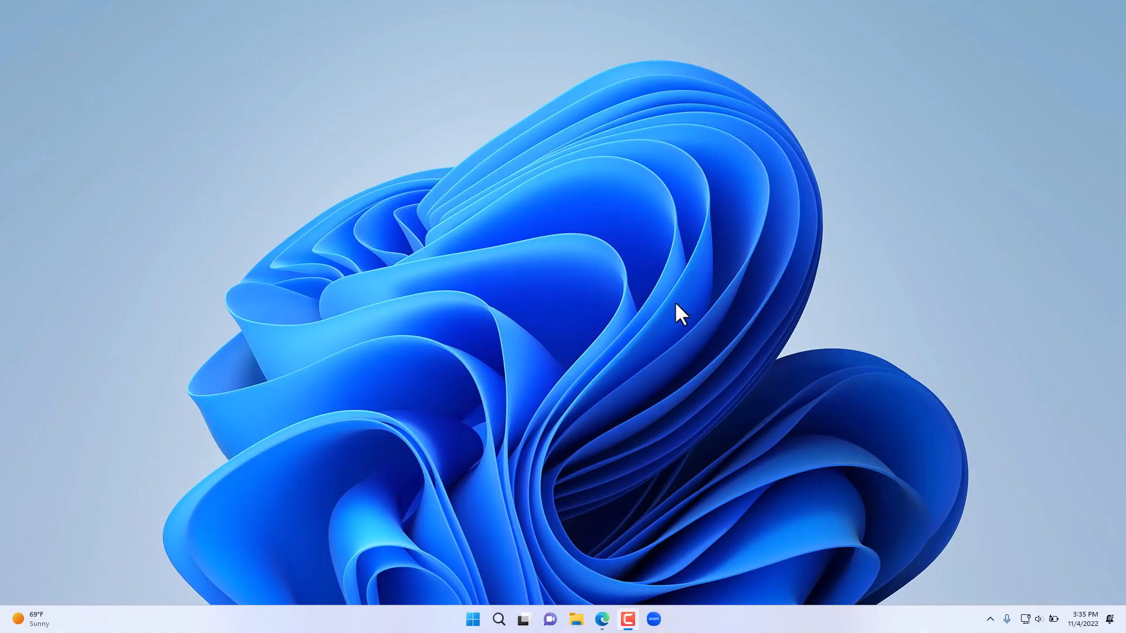
{"action": "mouse_move", "coordinate": [647, 328]}
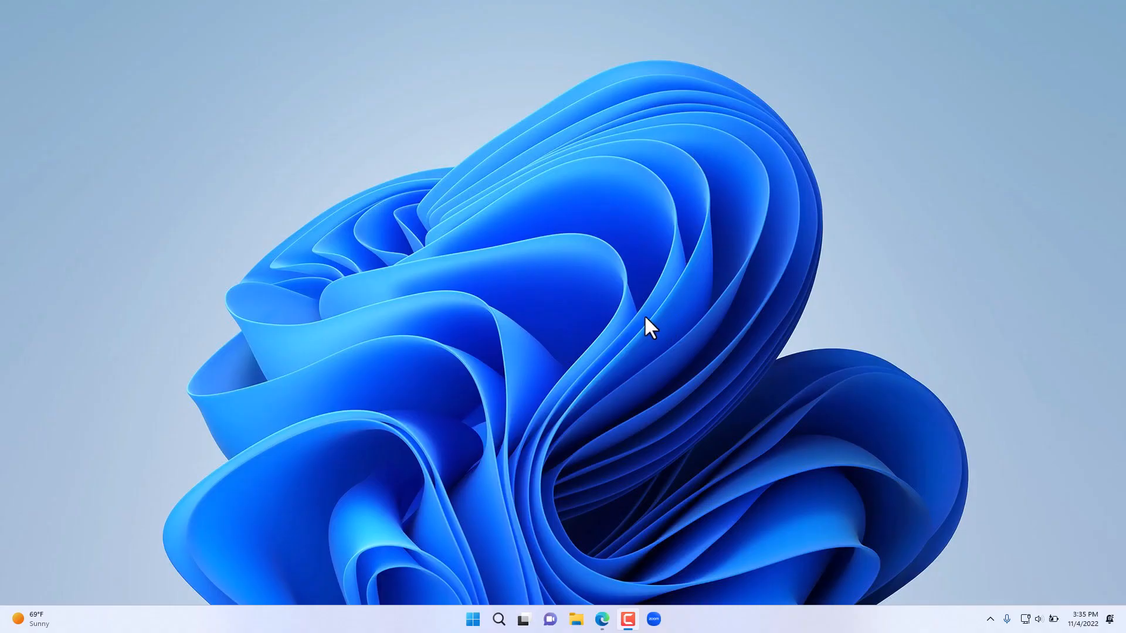
{"action": "mouse_move", "coordinate": [632, 327]}
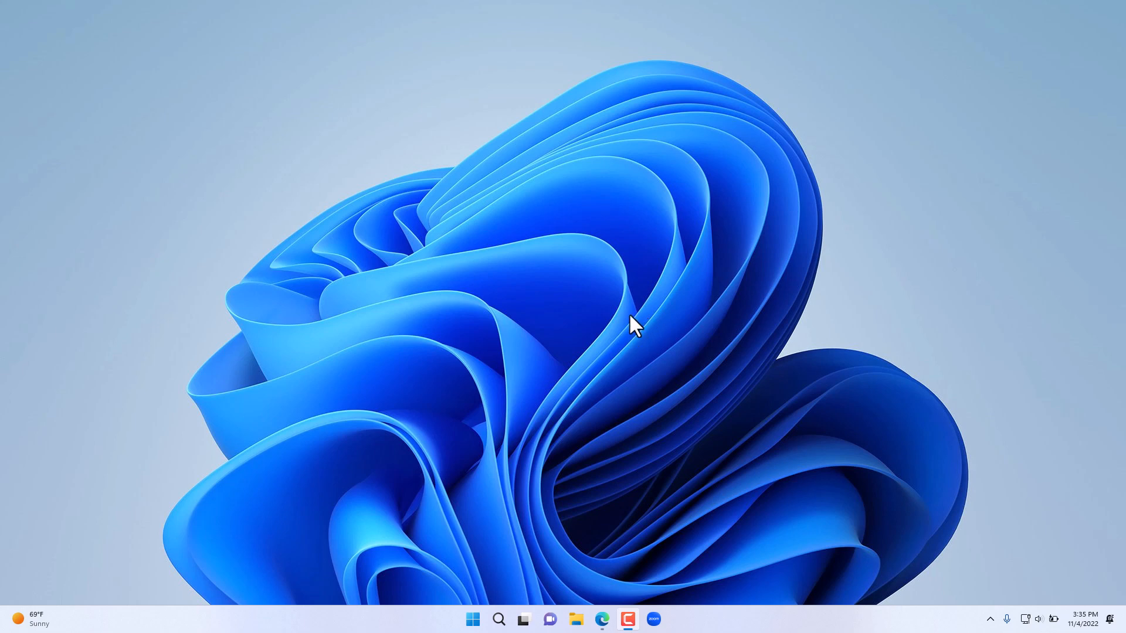
Launch Media Player from the taskbar Start menu, opening its Video library of tutorial videos
{"action": "left_click", "coordinate": [498, 619]}
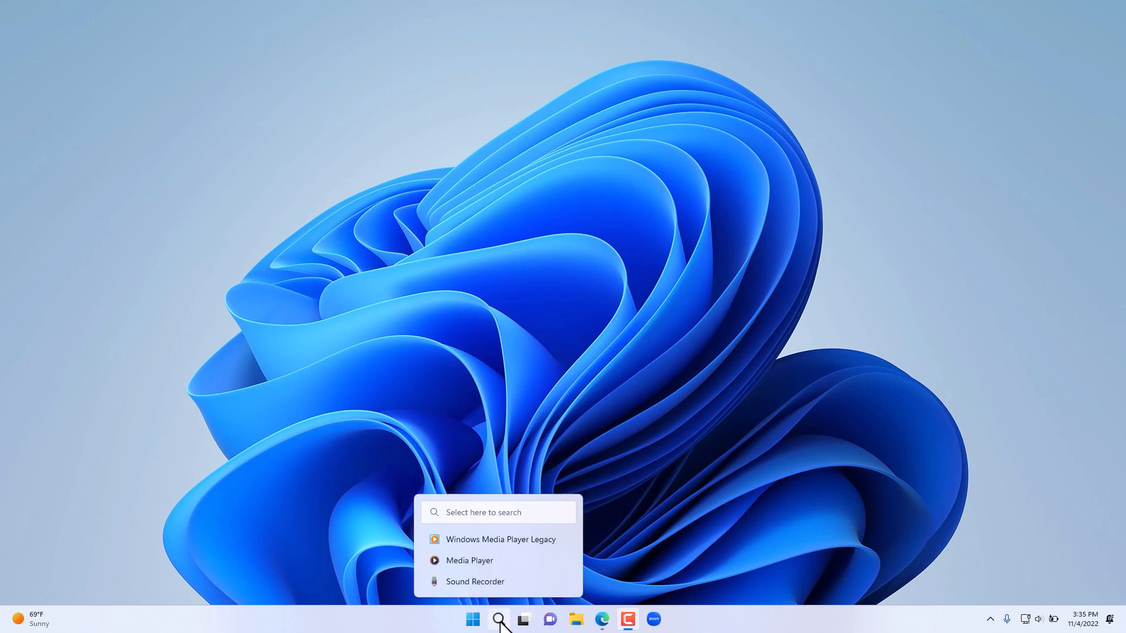
{"action": "left_click", "coordinate": [471, 619]}
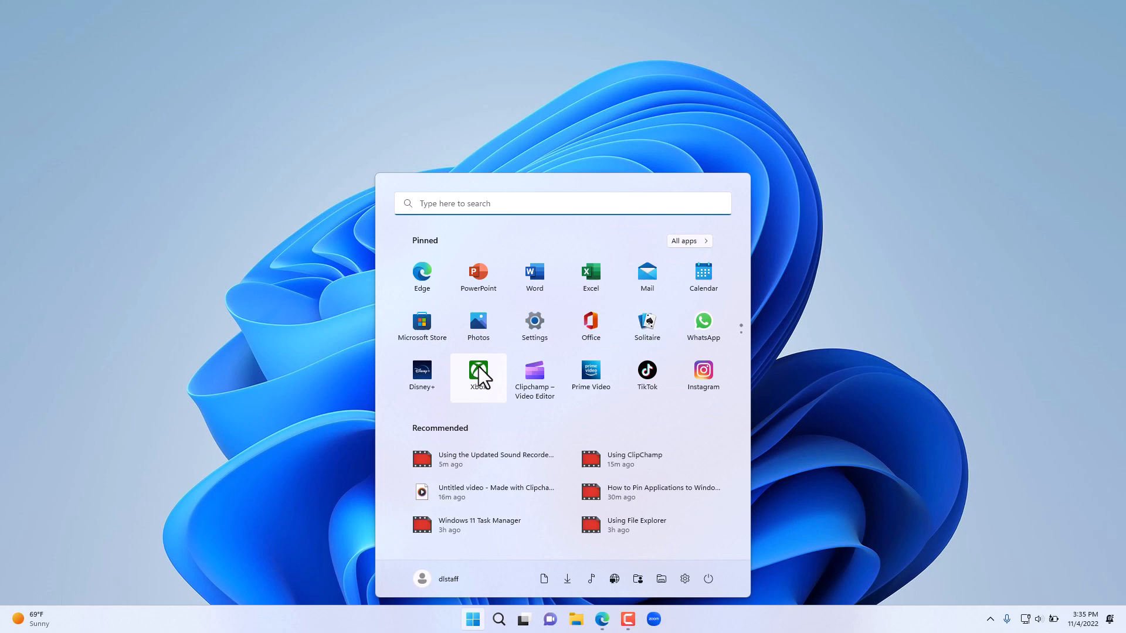
{"action": "left_click", "coordinate": [497, 619]}
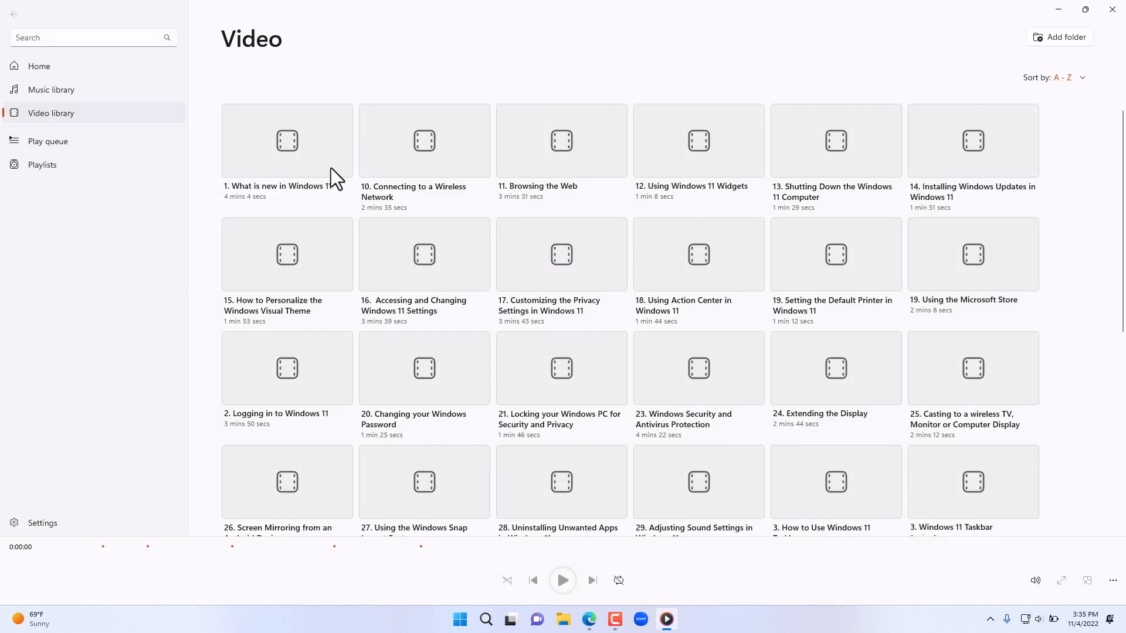
{"action": "left_click", "coordinate": [38, 66]}
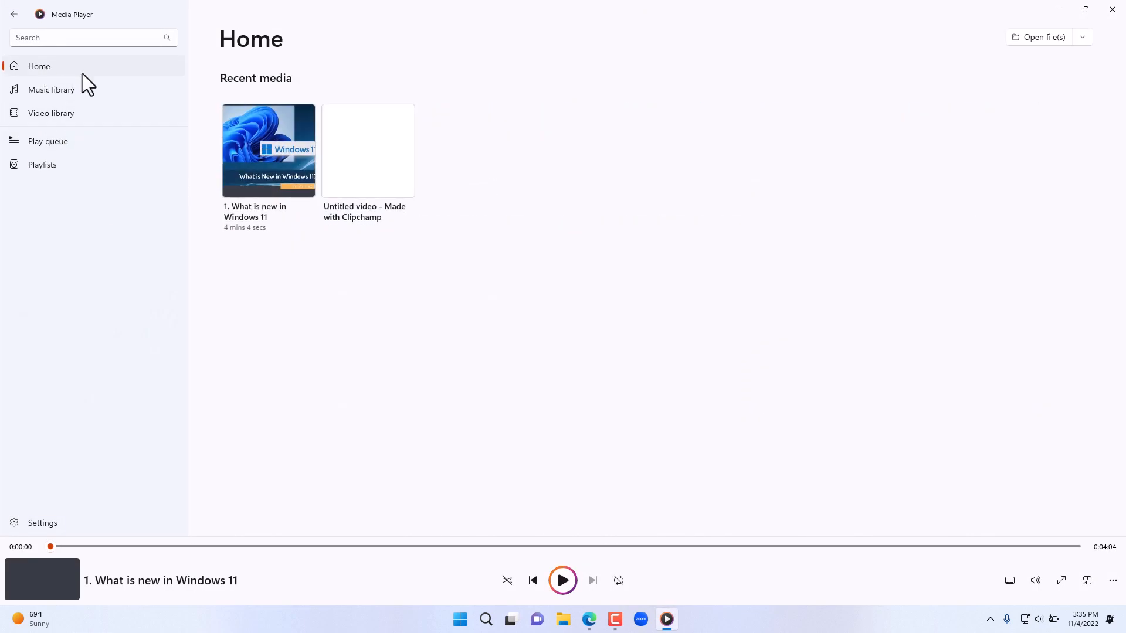
{"action": "mouse_move", "coordinate": [419, 41]}
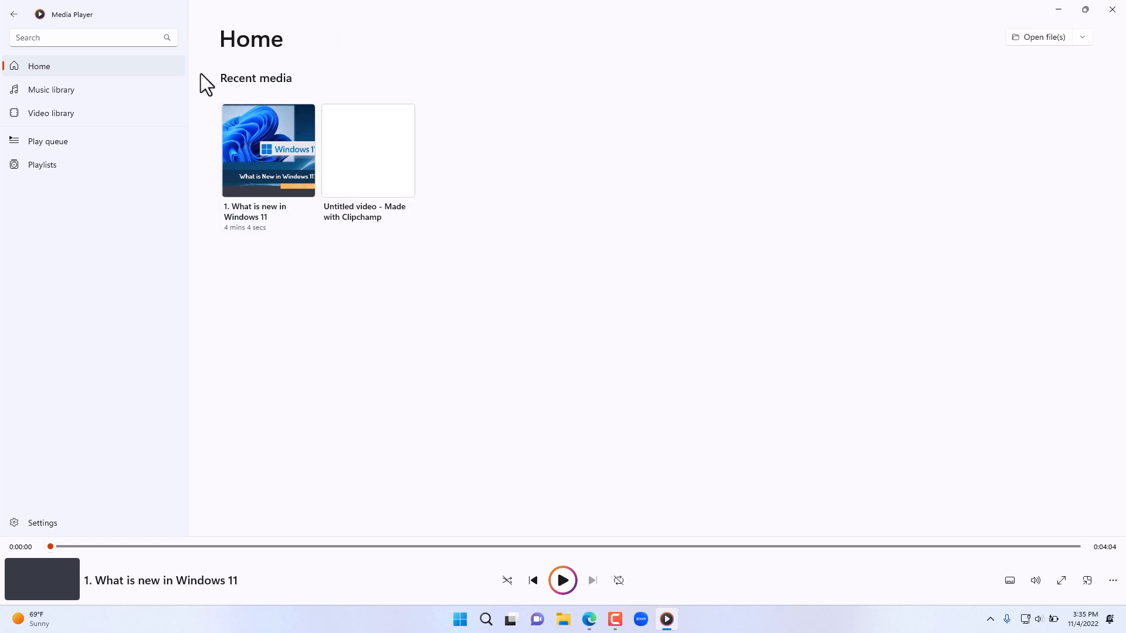
{"action": "left_click", "coordinate": [51, 89]}
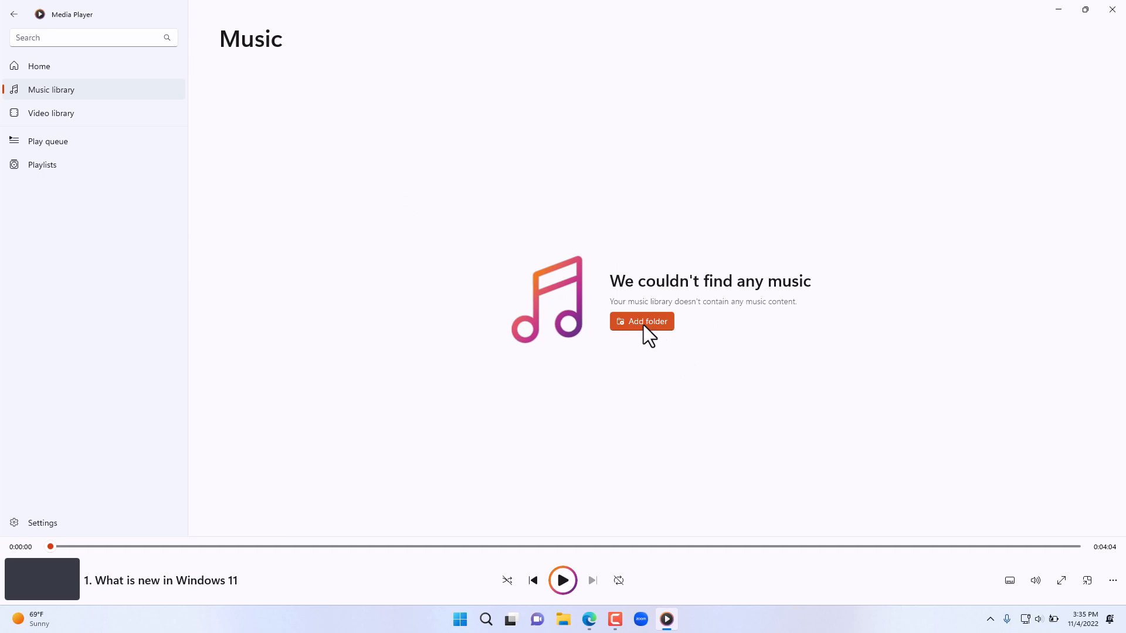
{"action": "mouse_move", "coordinate": [656, 334]}
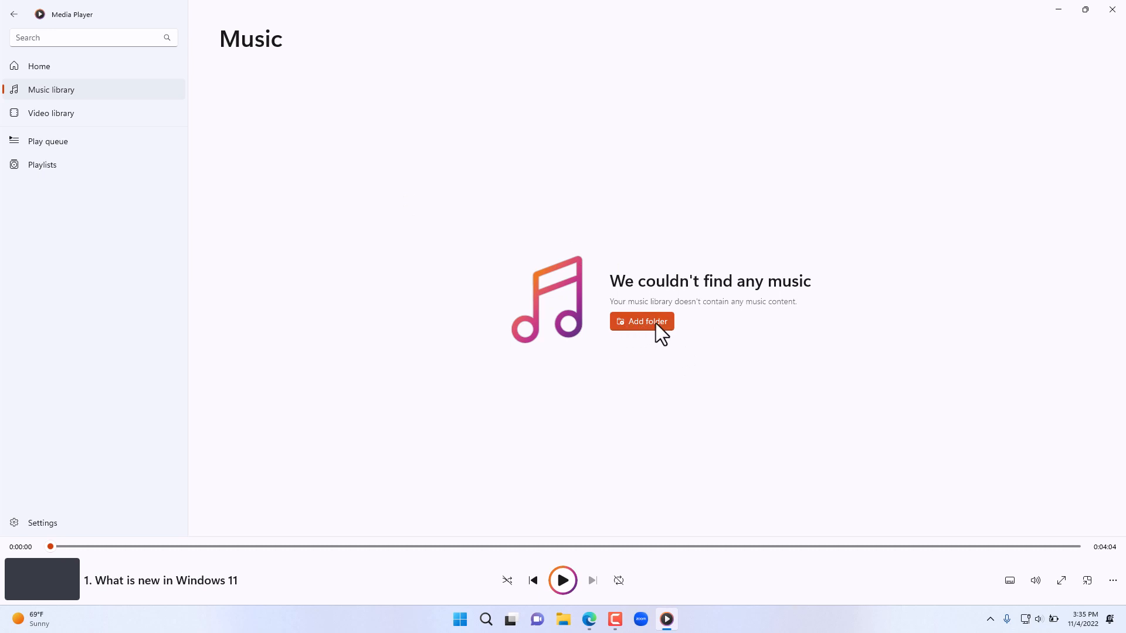
{"action": "left_click", "coordinate": [51, 113]}
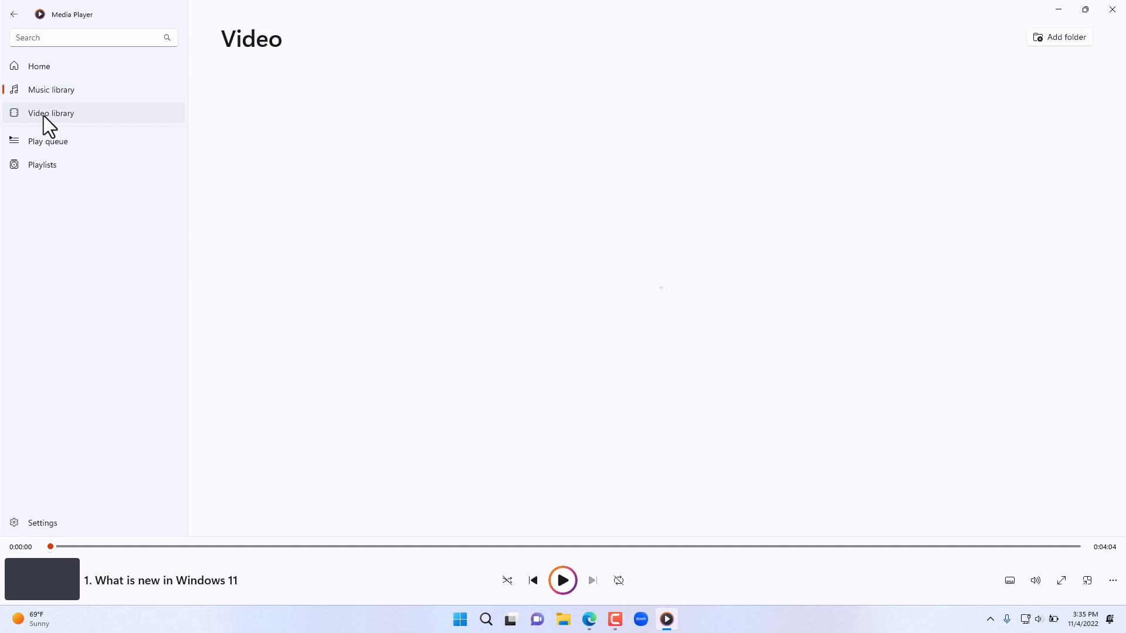
Show the Video library, cancel the Add folder dialog, then view the empty Untitled playlist
{"action": "left_click", "coordinate": [51, 112]}
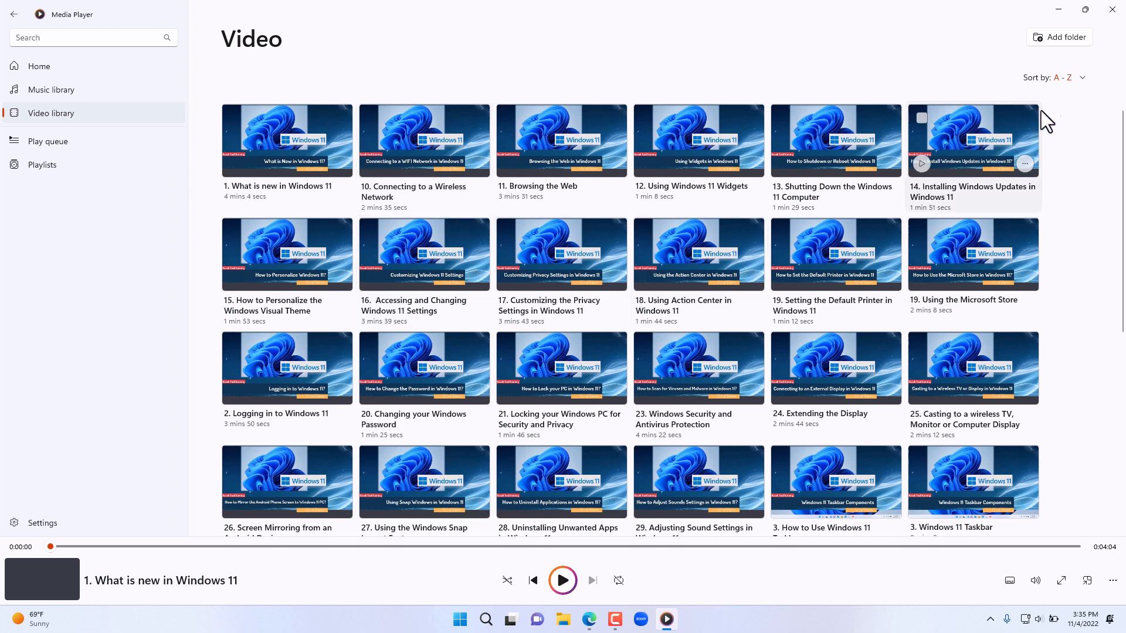
{"action": "mouse_move", "coordinate": [1064, 36]}
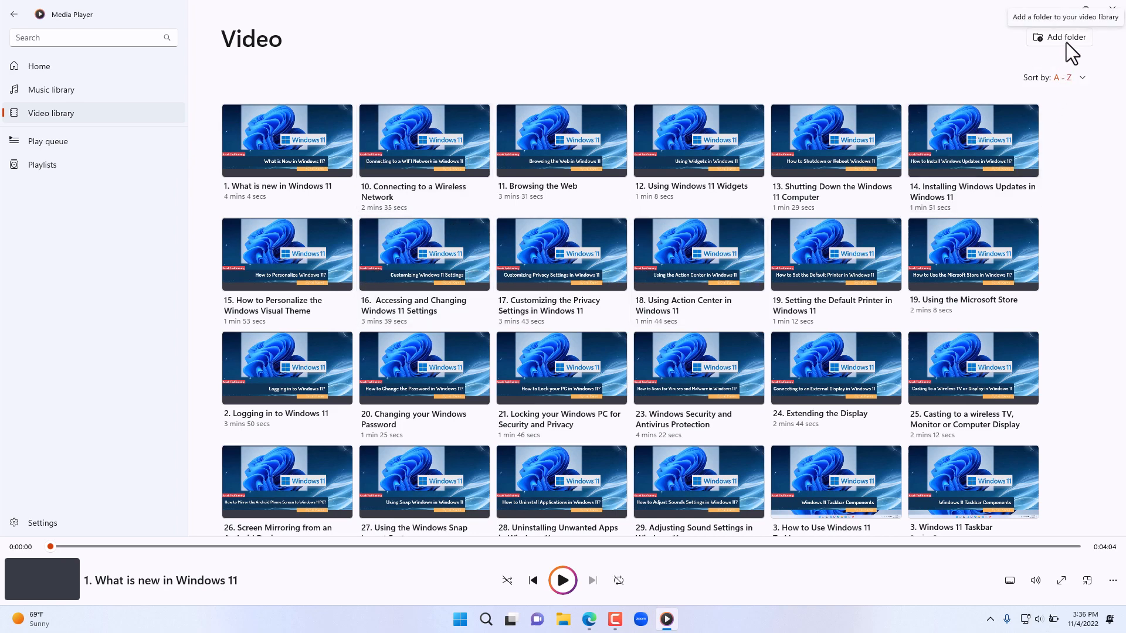
{"action": "left_click", "coordinate": [1063, 36]}
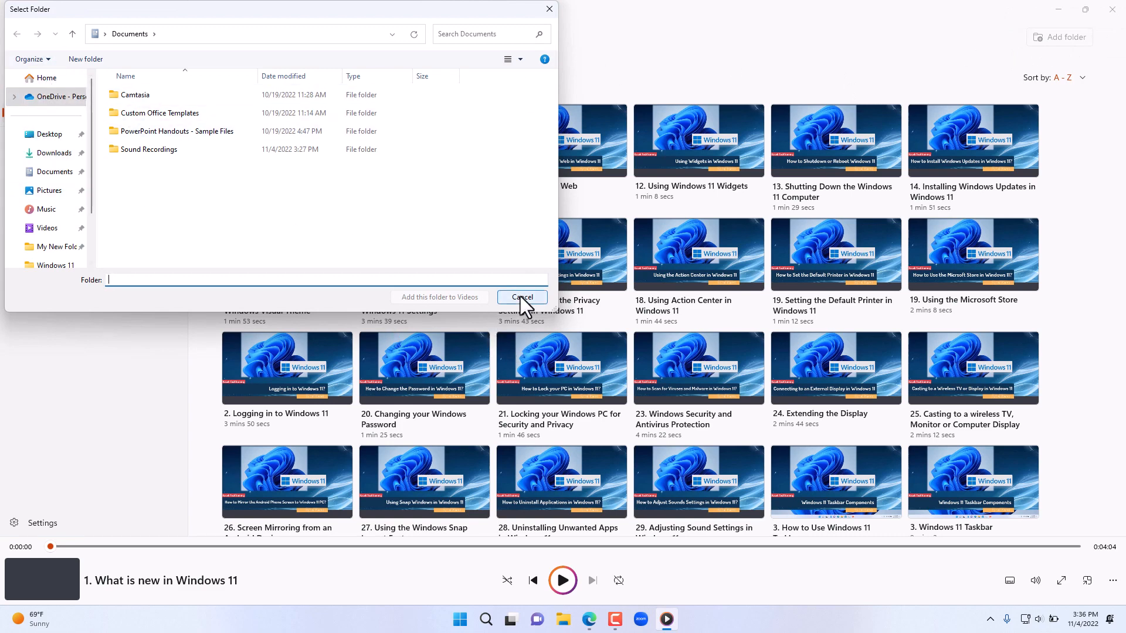
{"action": "left_click", "coordinate": [520, 297]}
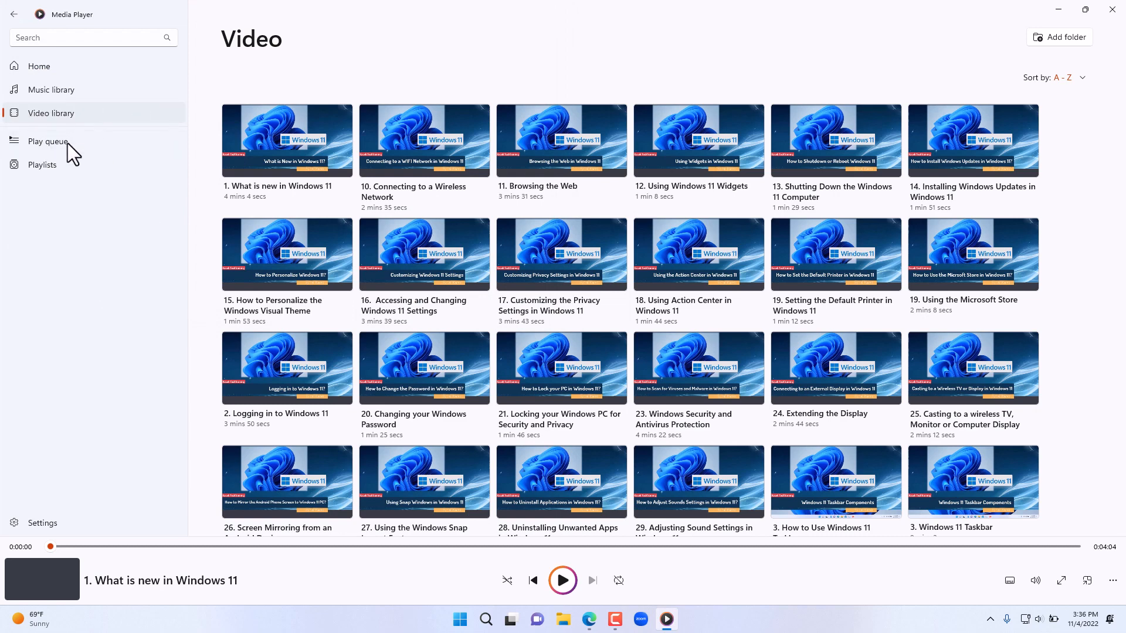
{"action": "mouse_move", "coordinate": [42, 164]}
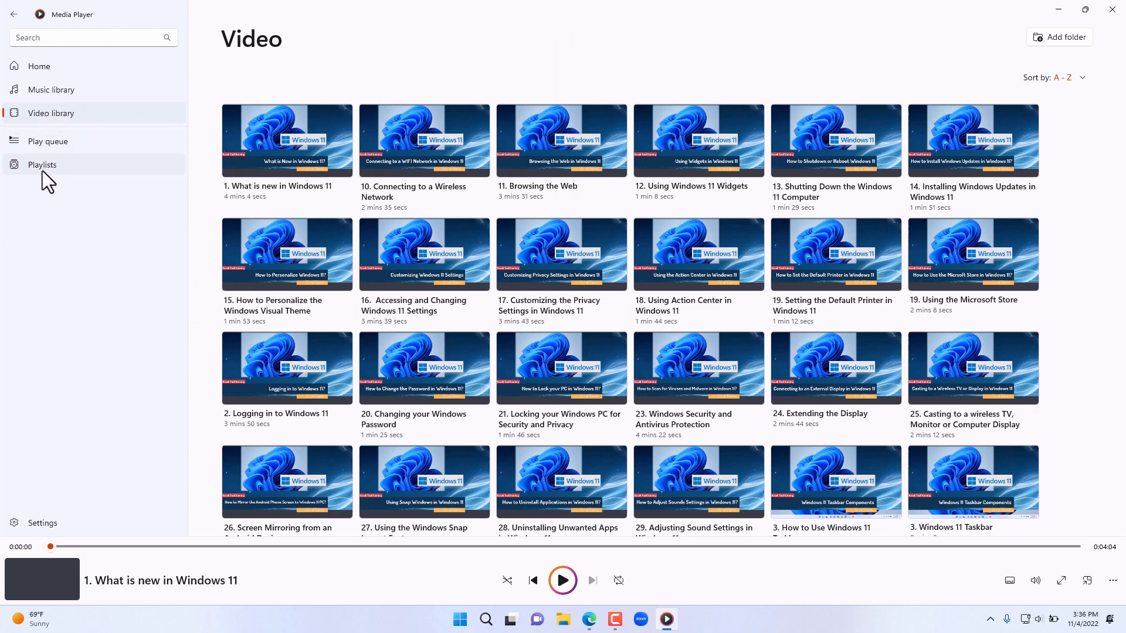
{"action": "left_click", "coordinate": [42, 164]}
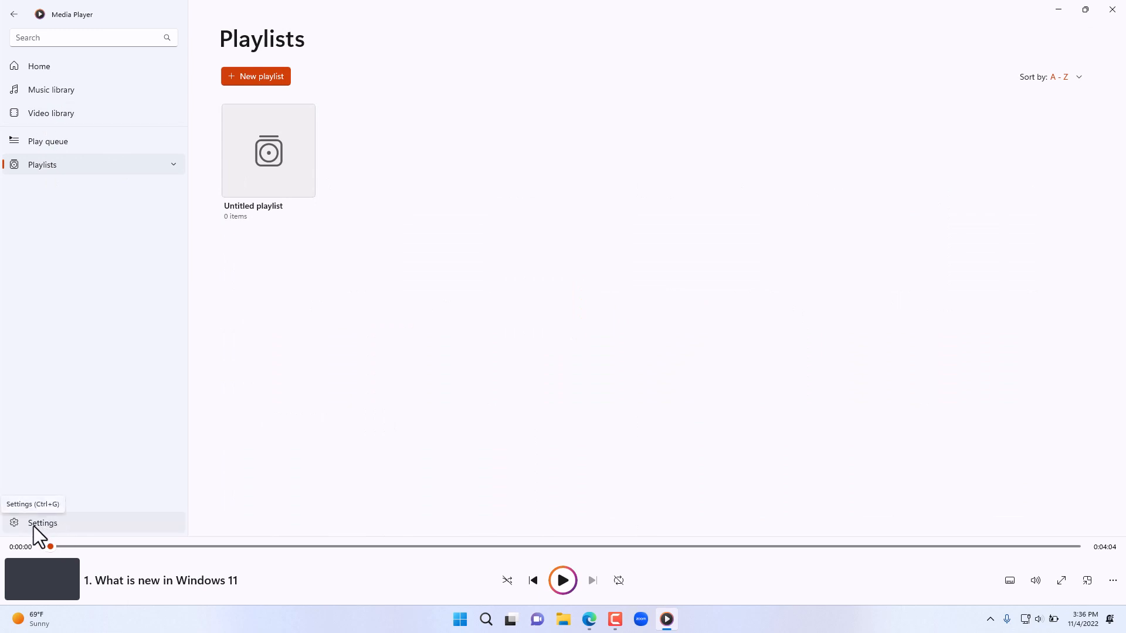
In Settings, expand then collapse the music and video library locations, and scroll to the theme options
{"action": "left_click", "coordinate": [43, 522]}
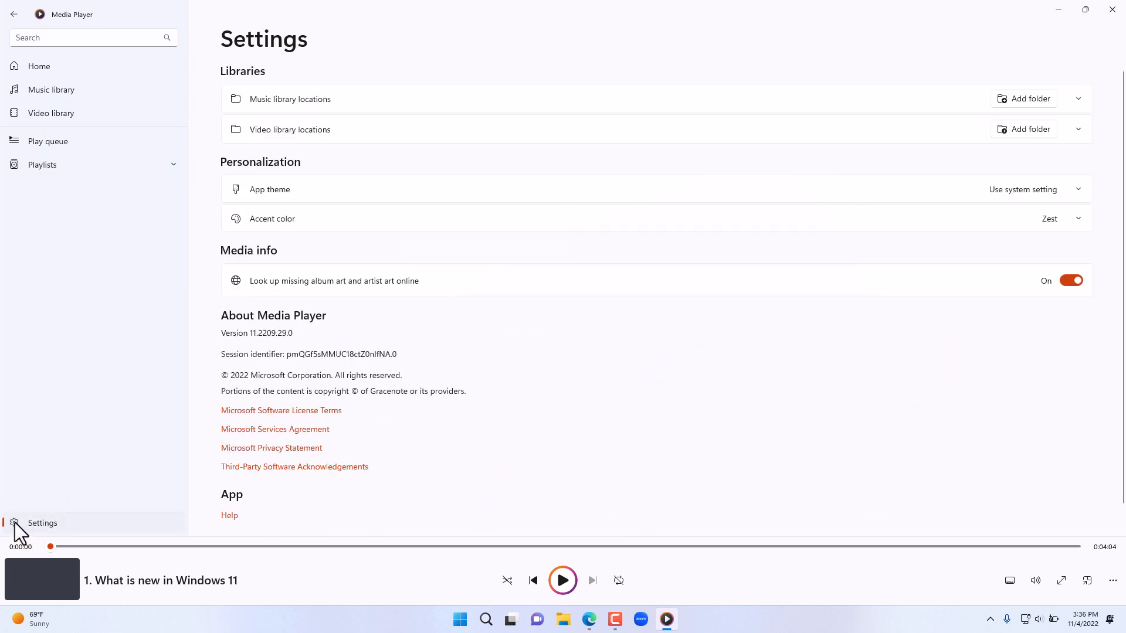
{"action": "mouse_move", "coordinate": [327, 109]}
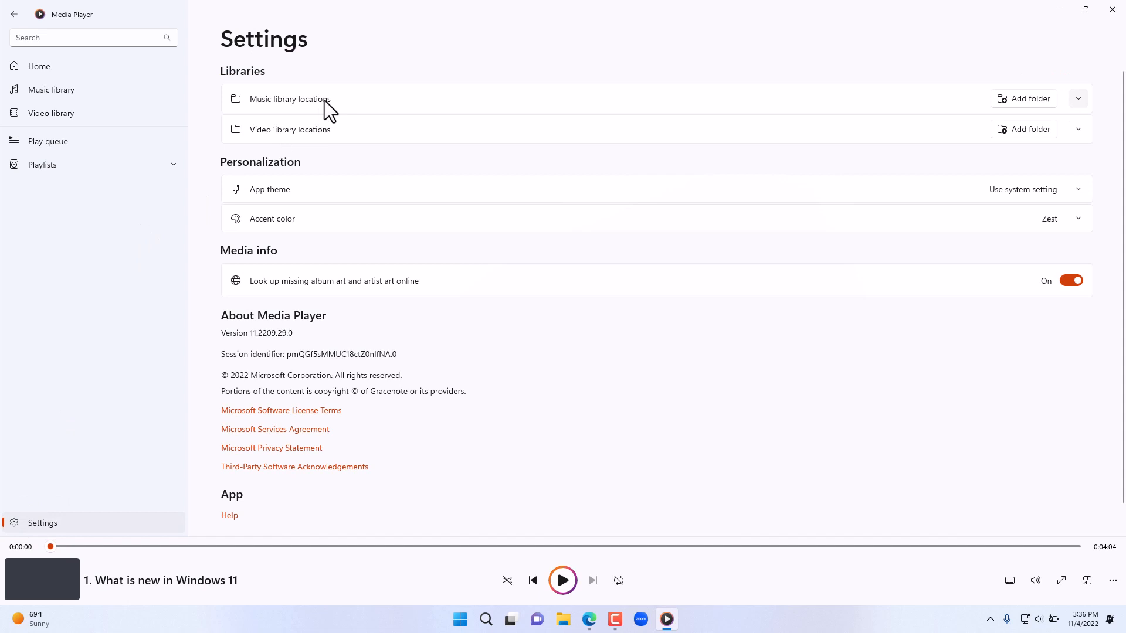
{"action": "left_click", "coordinate": [1077, 99]}
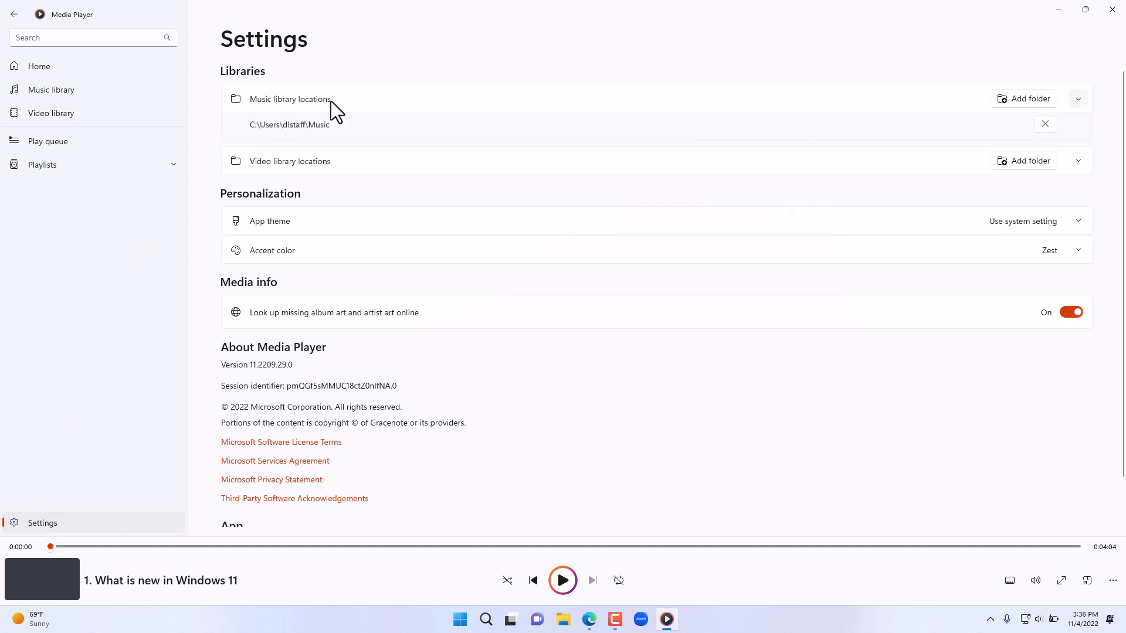
{"action": "left_click", "coordinate": [1077, 98]}
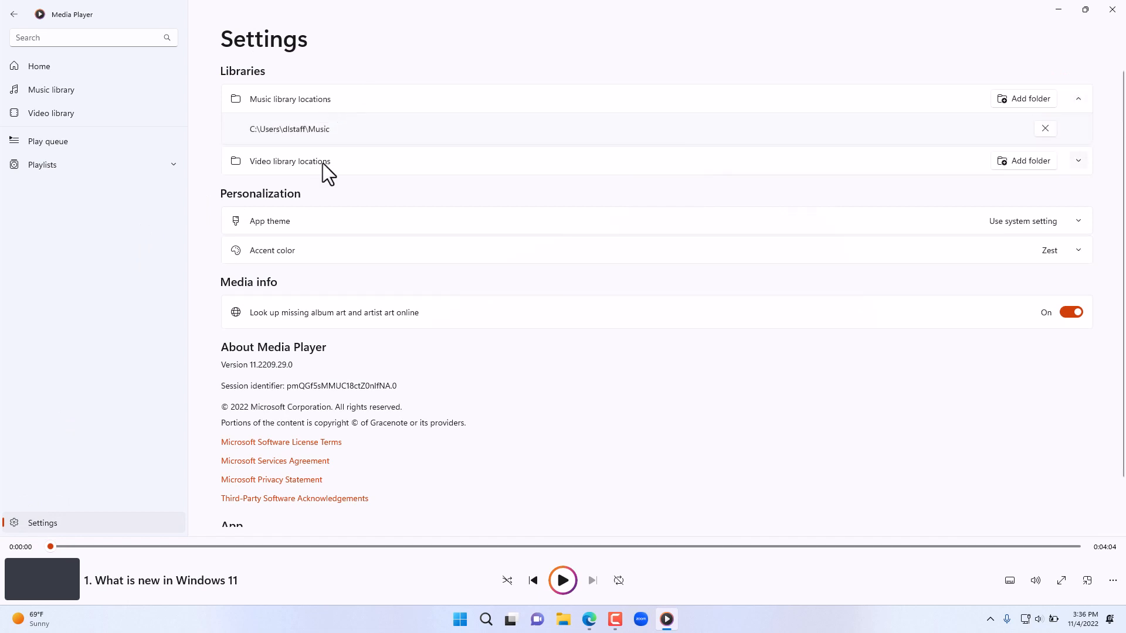
{"action": "left_click", "coordinate": [1077, 160]}
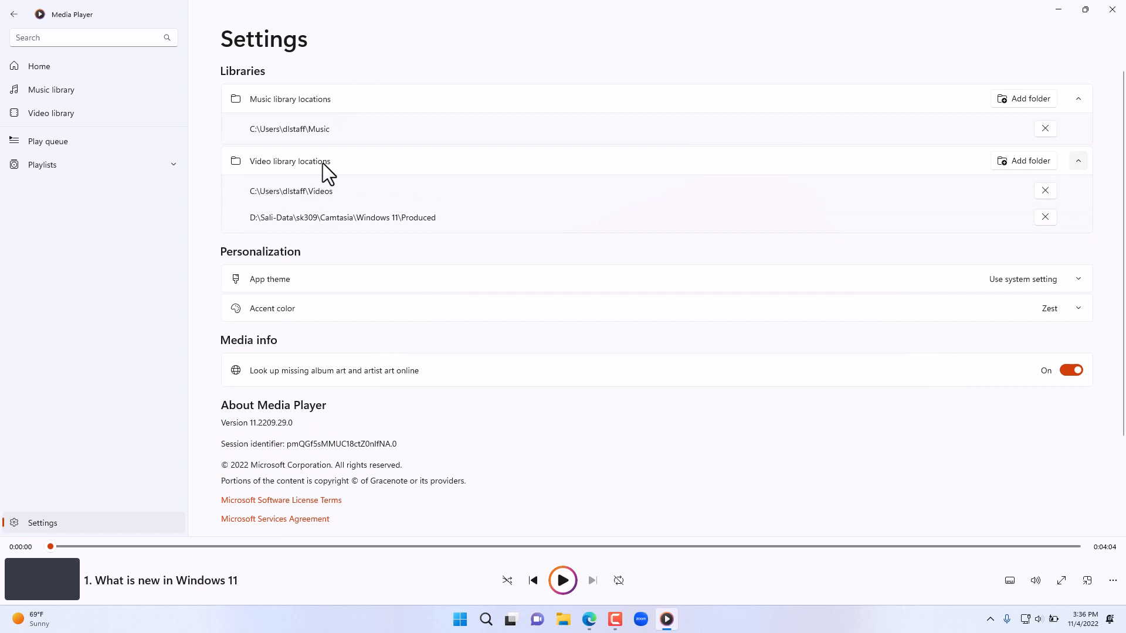
{"action": "left_click", "coordinate": [1078, 160]}
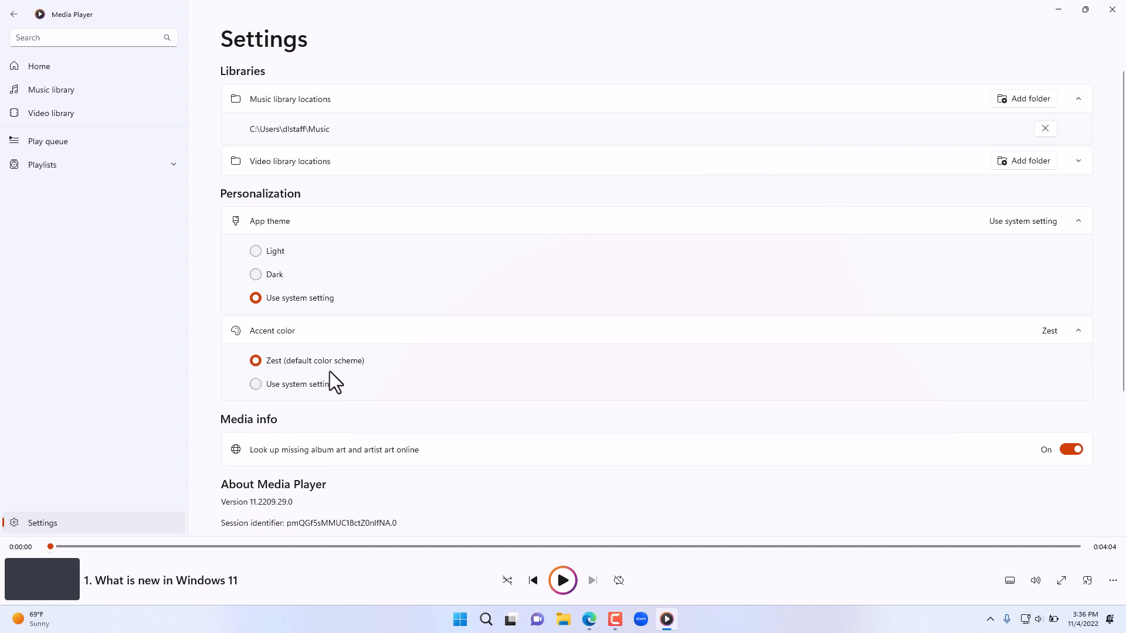
{"action": "scroll", "scroll_direction": "down", "scroll_amount": 3}
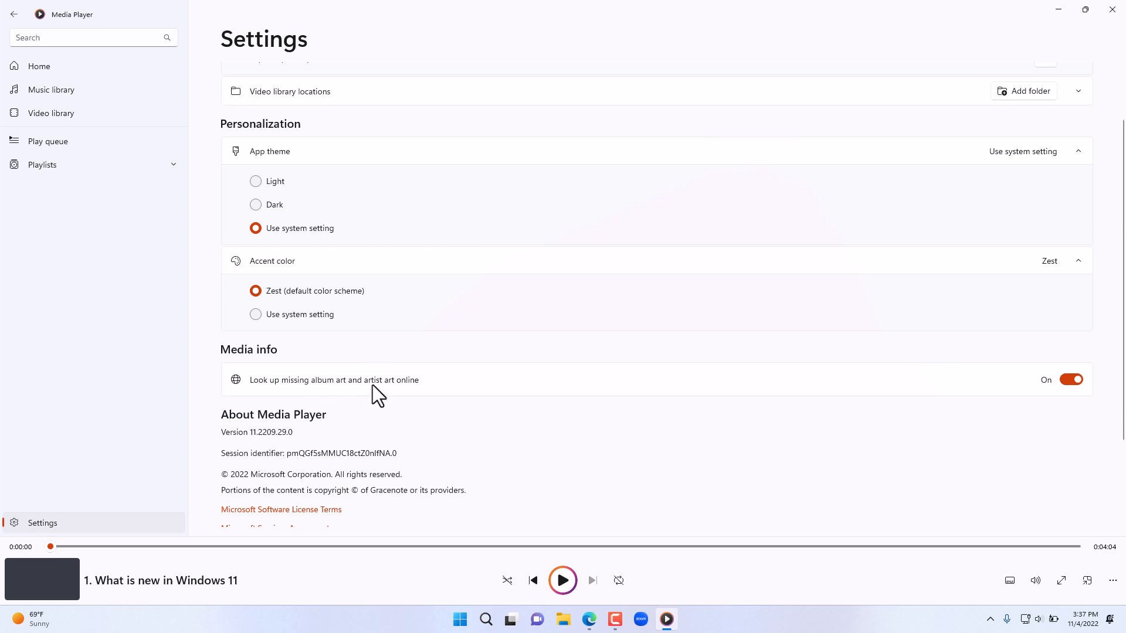
{"action": "mouse_move", "coordinate": [388, 394]}
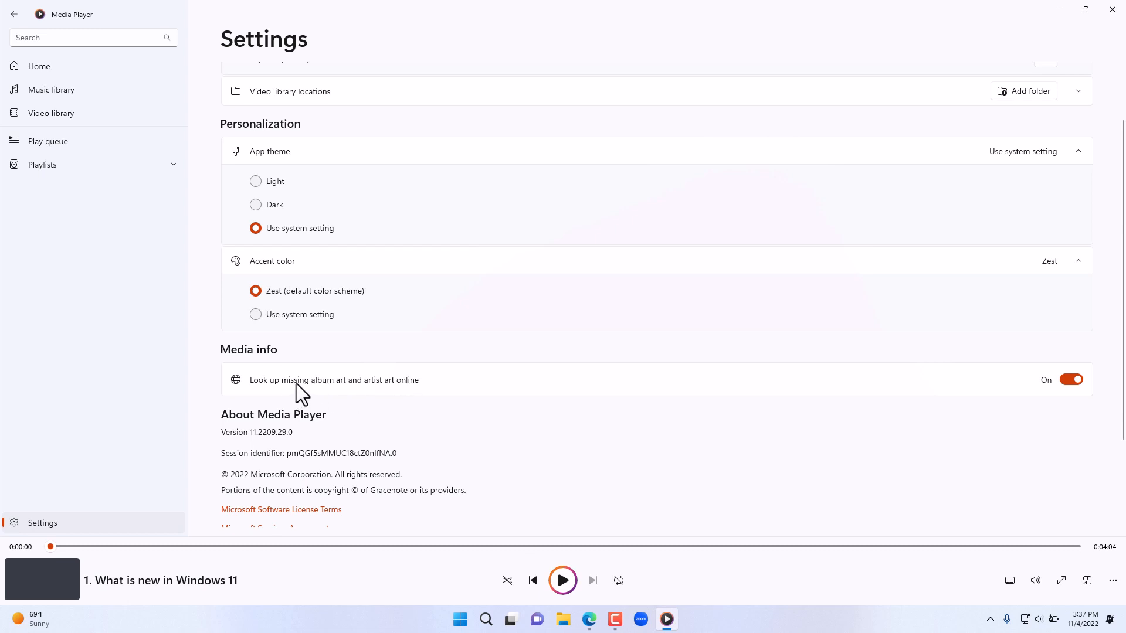
{"action": "mouse_move", "coordinate": [57, 133]}
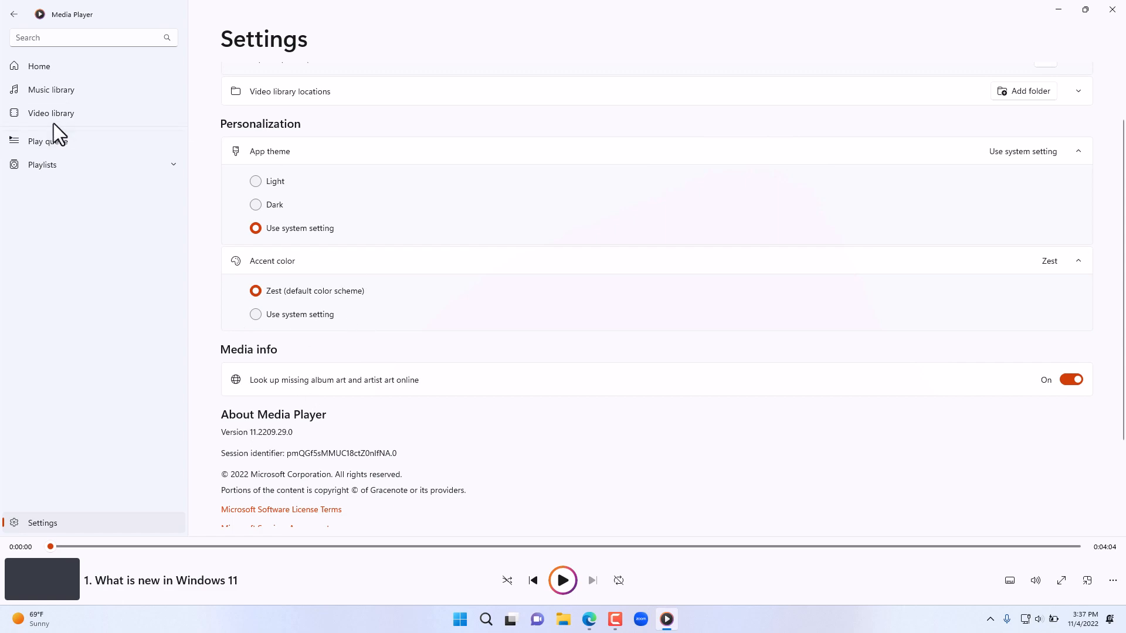
{"action": "mouse_move", "coordinate": [51, 112]}
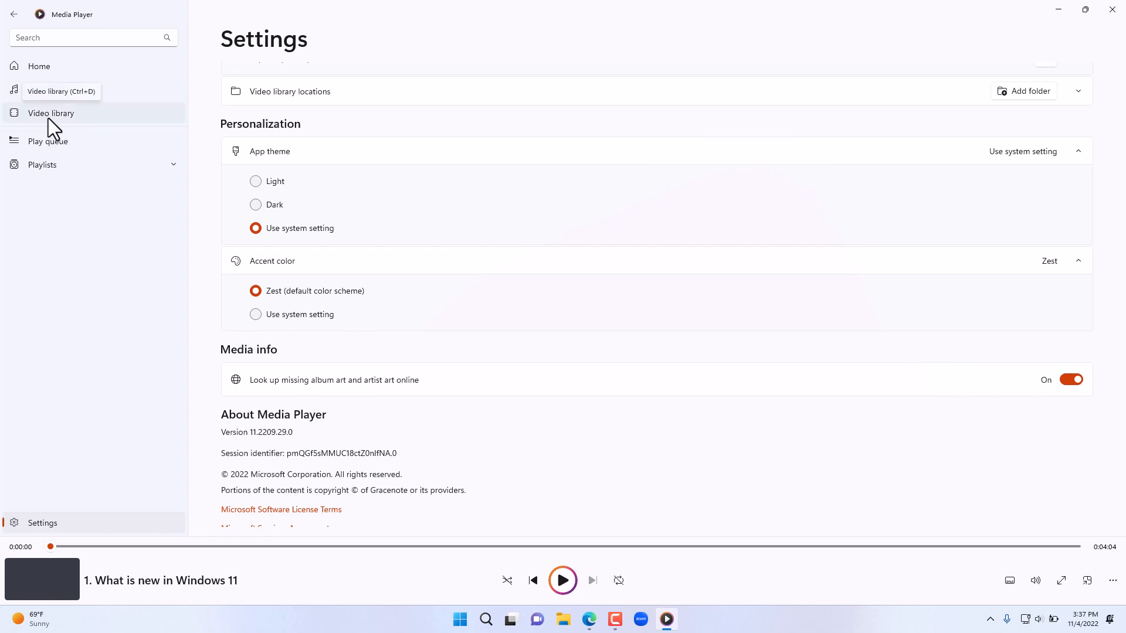
Return to the Video library and open the Connecting to a Wireless Network video's options menu
{"action": "left_click", "coordinate": [51, 113]}
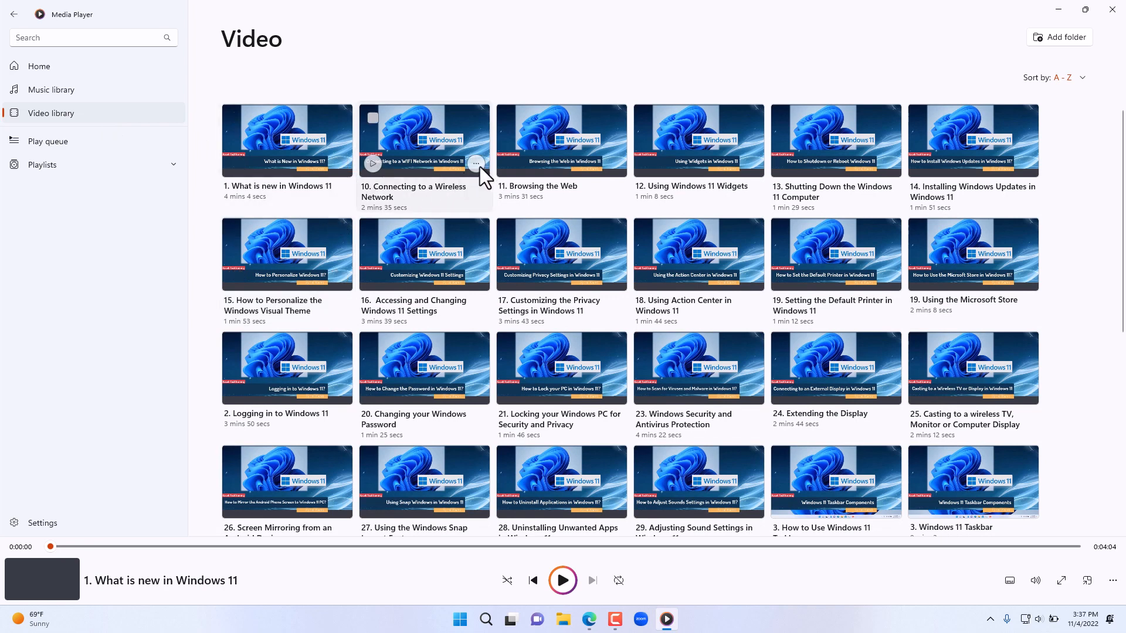
{"action": "left_click", "coordinate": [475, 164]}
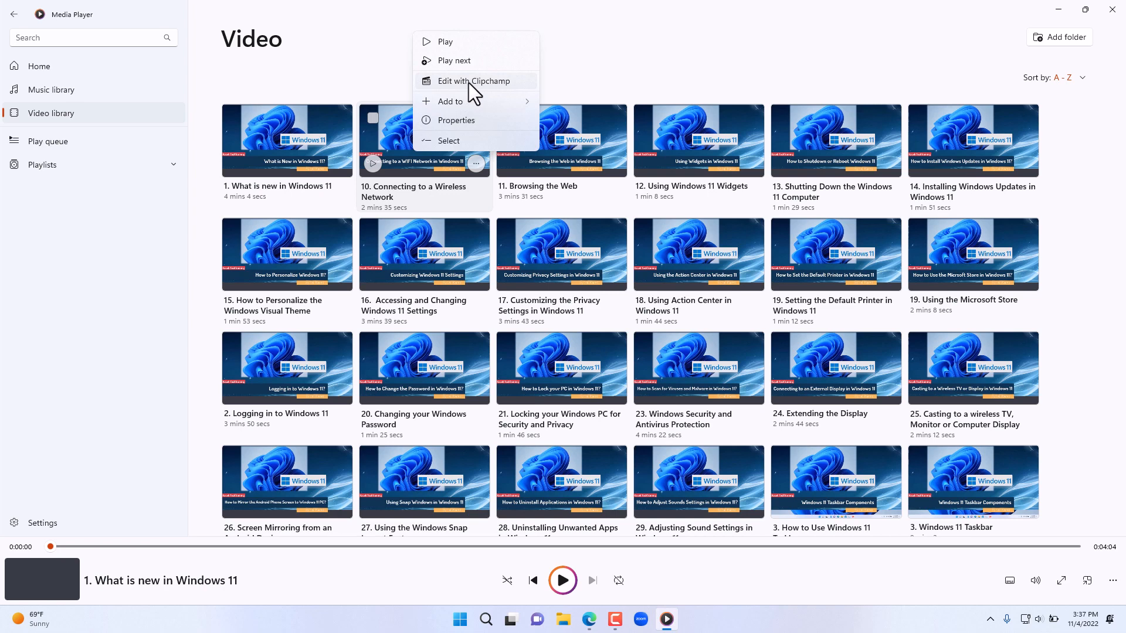
{"action": "mouse_move", "coordinate": [470, 92]}
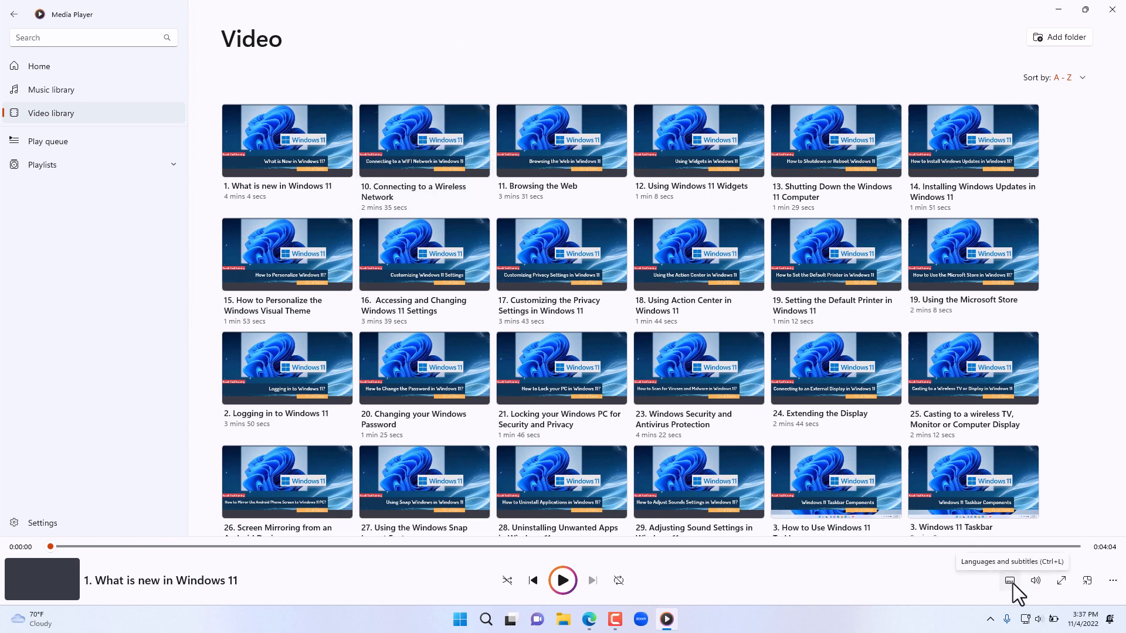
{"action": "left_click", "coordinate": [1008, 579]}
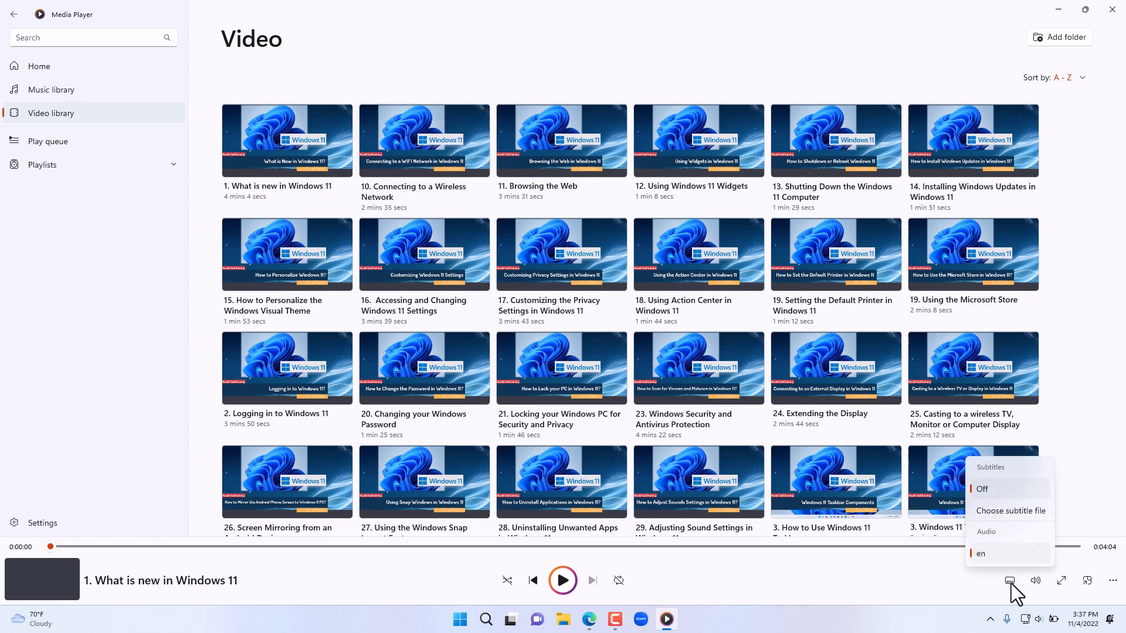
{"action": "mouse_move", "coordinate": [987, 537]}
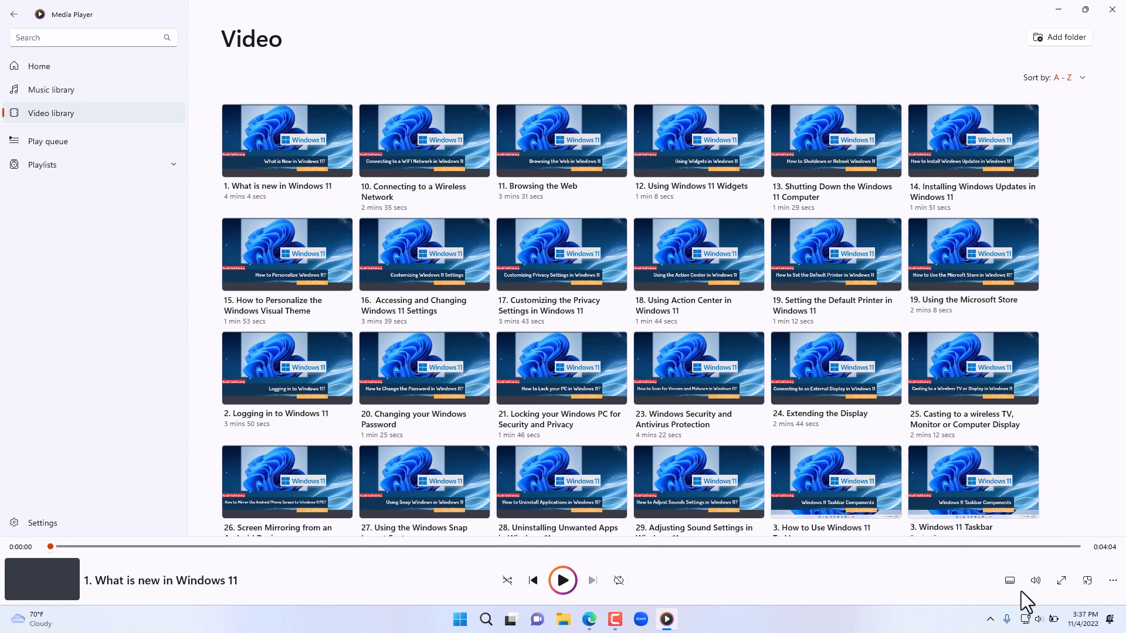
{"action": "mouse_move", "coordinate": [1036, 579]}
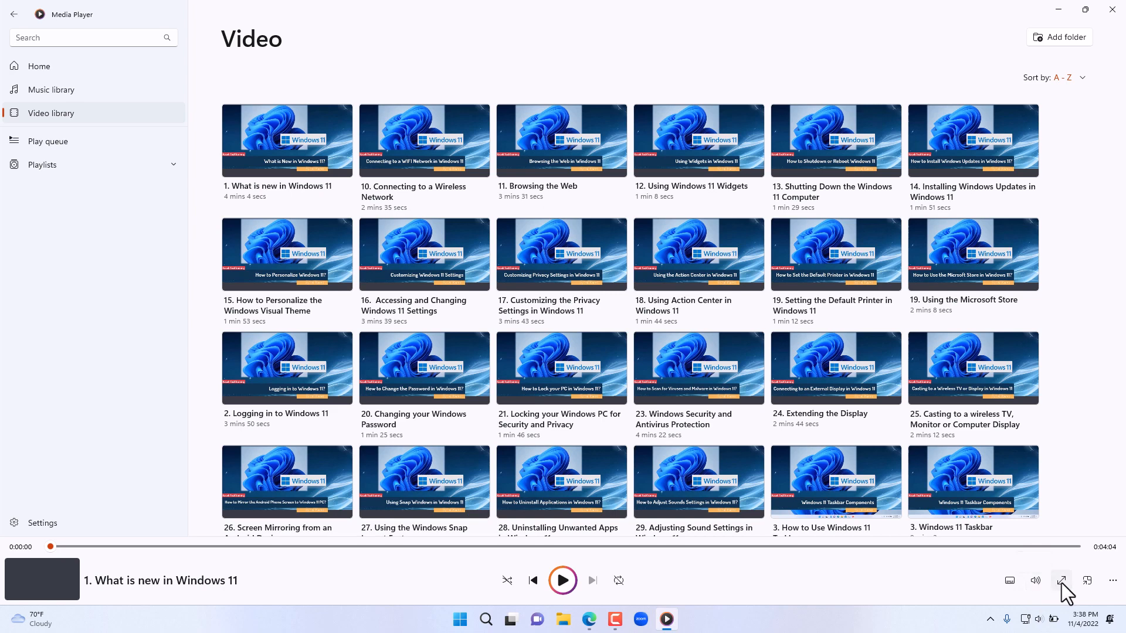
{"action": "mouse_move", "coordinate": [1087, 580]}
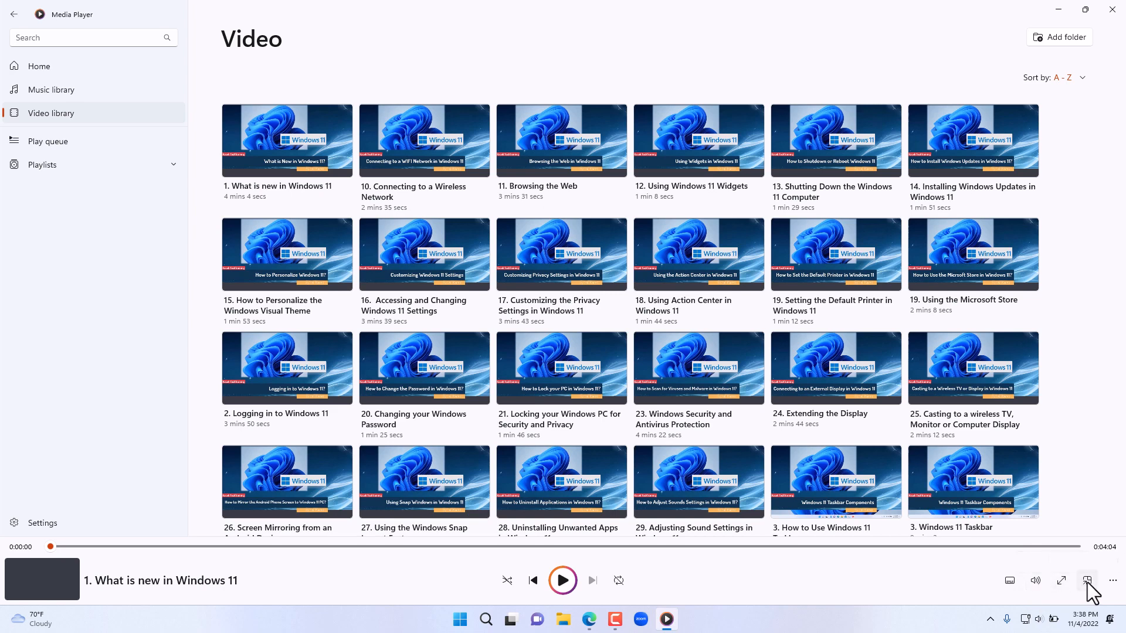
{"action": "mouse_move", "coordinate": [1086, 580]}
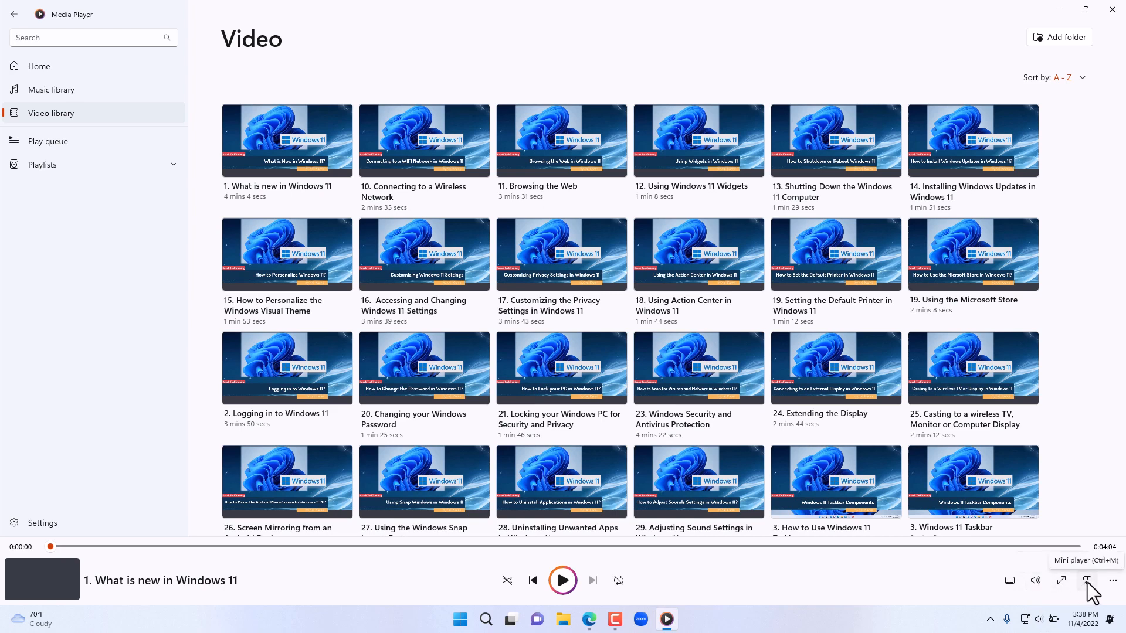
Browse the player bar's More options menu: Equalizer, Speed, Cast to device, Video settings
{"action": "left_click", "coordinate": [1112, 580]}
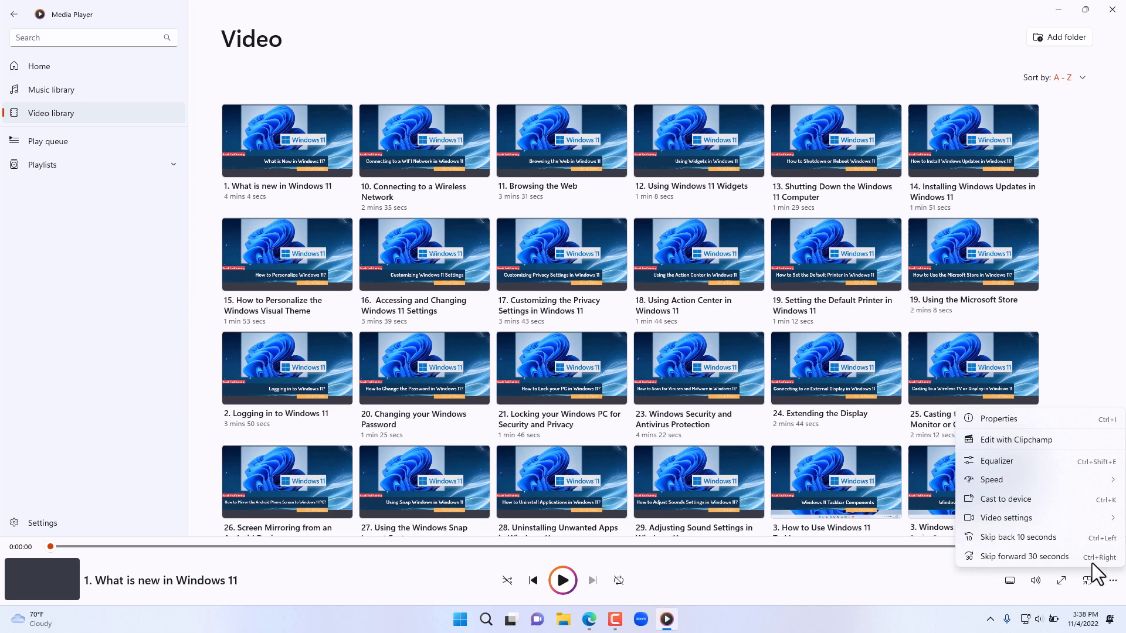
{"action": "mouse_move", "coordinate": [1012, 461]}
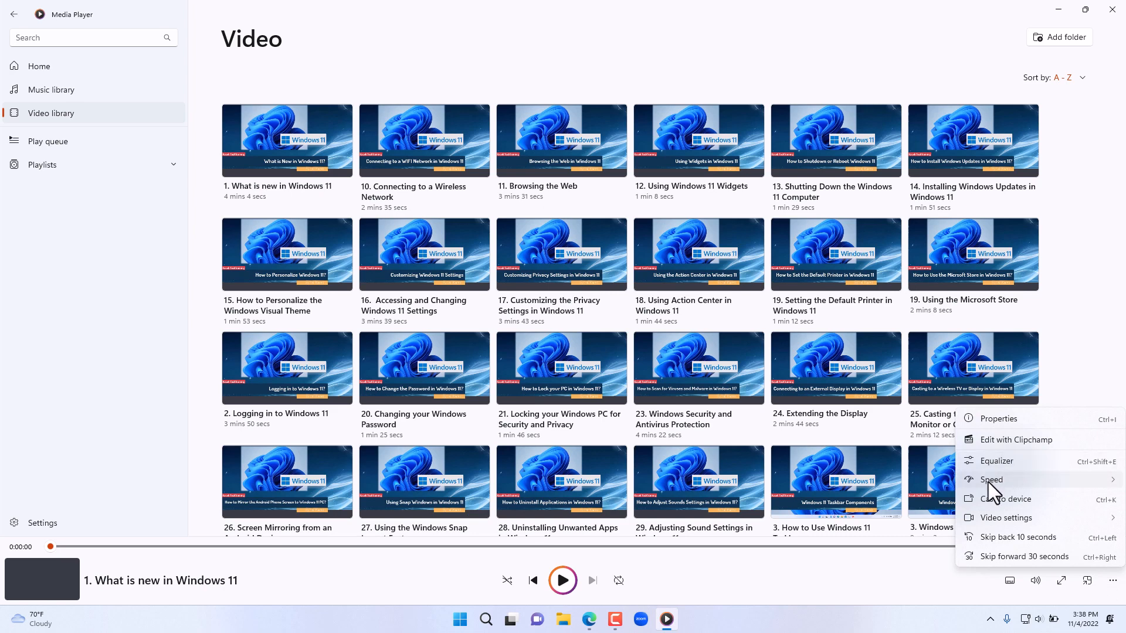
{"action": "mouse_move", "coordinate": [999, 510]}
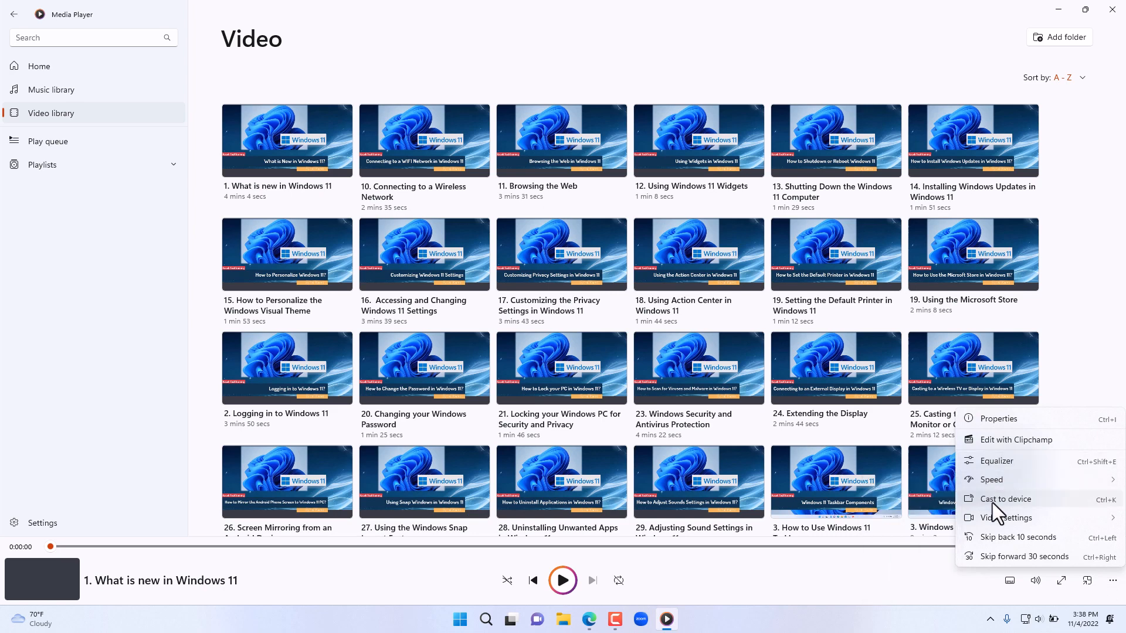
{"action": "left_click", "coordinate": [1005, 518]}
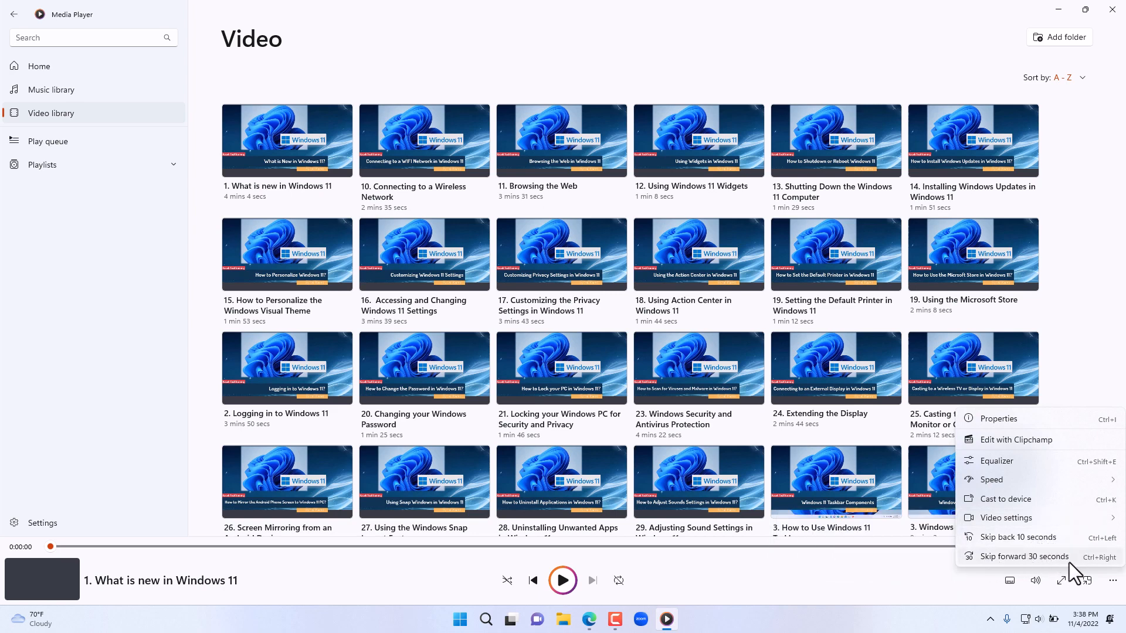
{"action": "mouse_move", "coordinate": [700, 605]}
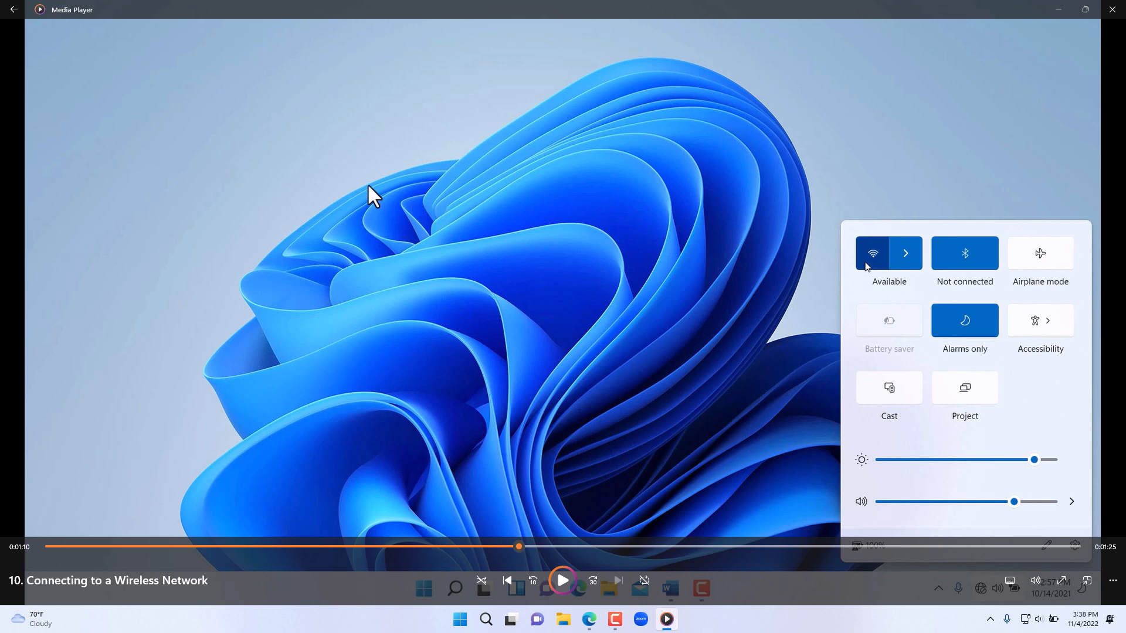
Find Windows Media Player Legacy in search and launch it to its welcome setup dialog
{"action": "left_click", "coordinate": [486, 618]}
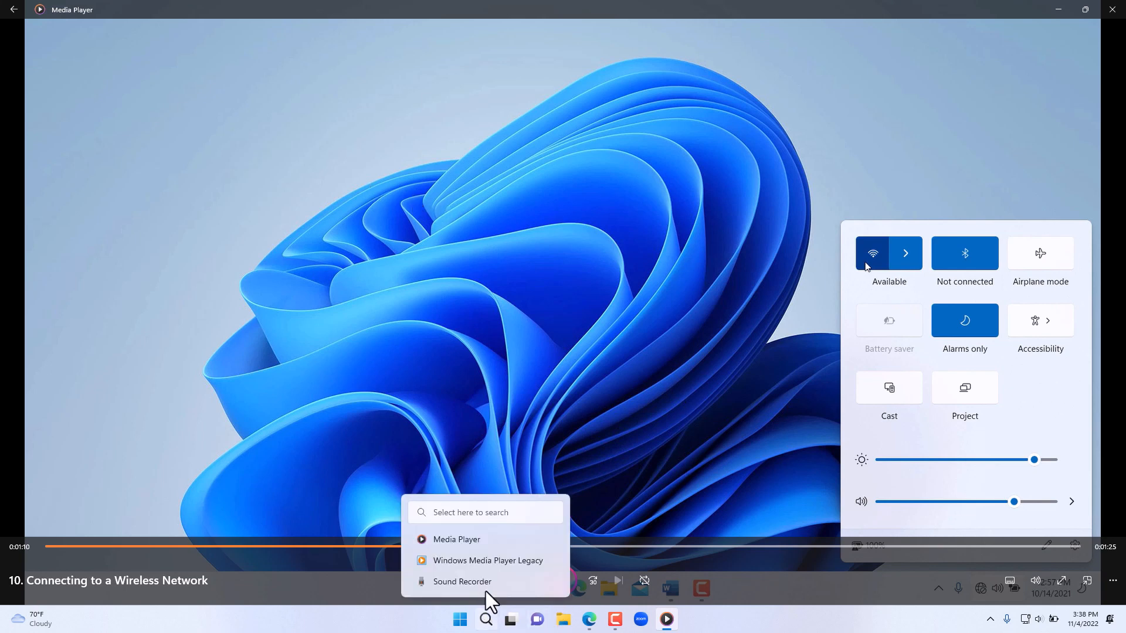
{"action": "left_click", "coordinate": [487, 559]}
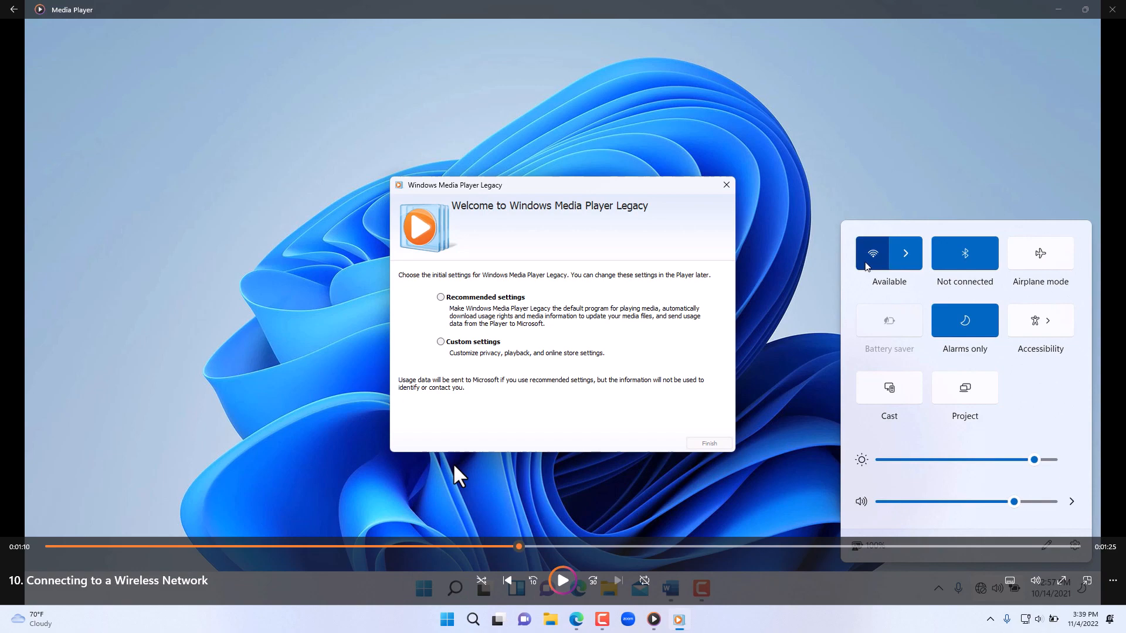